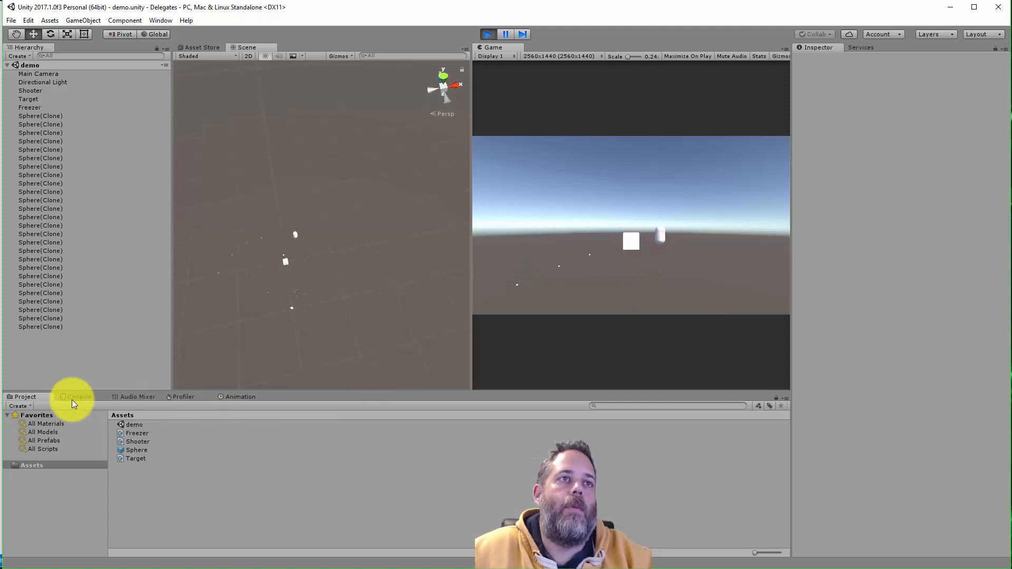
Show the Console's repeated 'Unable too shoot at Target, I'm frozen!' messages, then stop play mode.
left_click(80, 397)
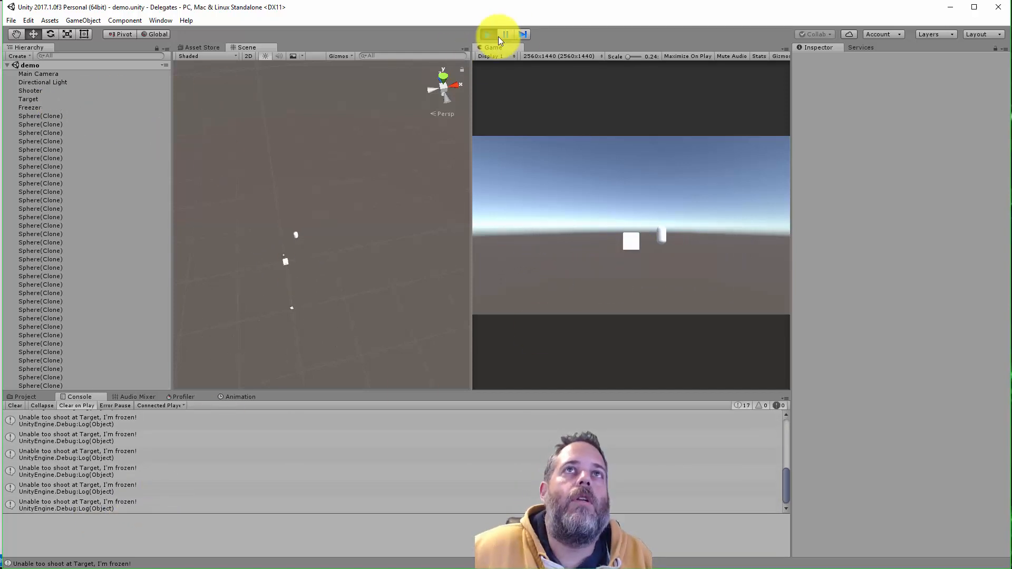
left_click(26, 99)
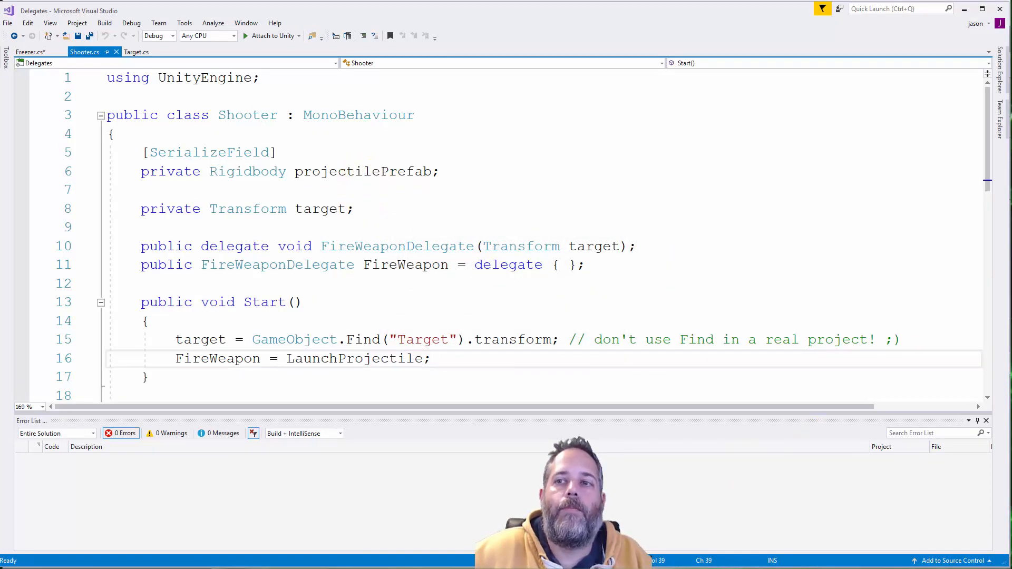
mouse_move(393, 171)
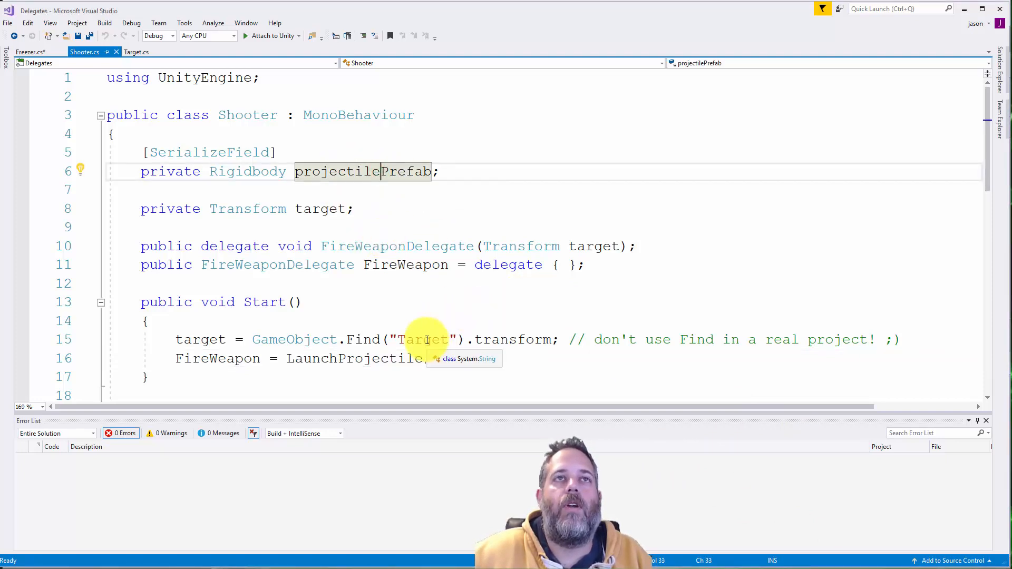
mouse_move(331, 216)
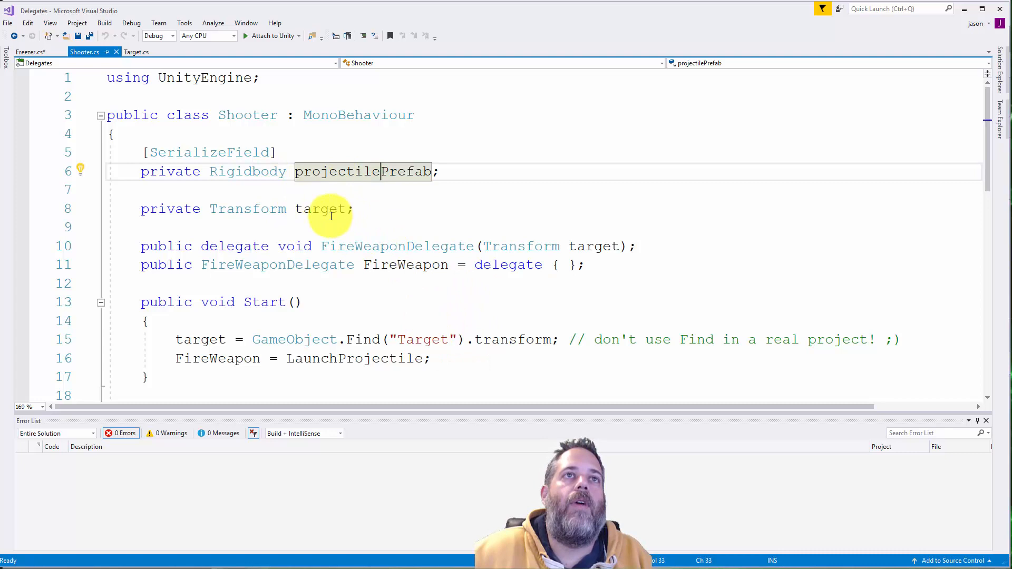
left_click(322, 209)
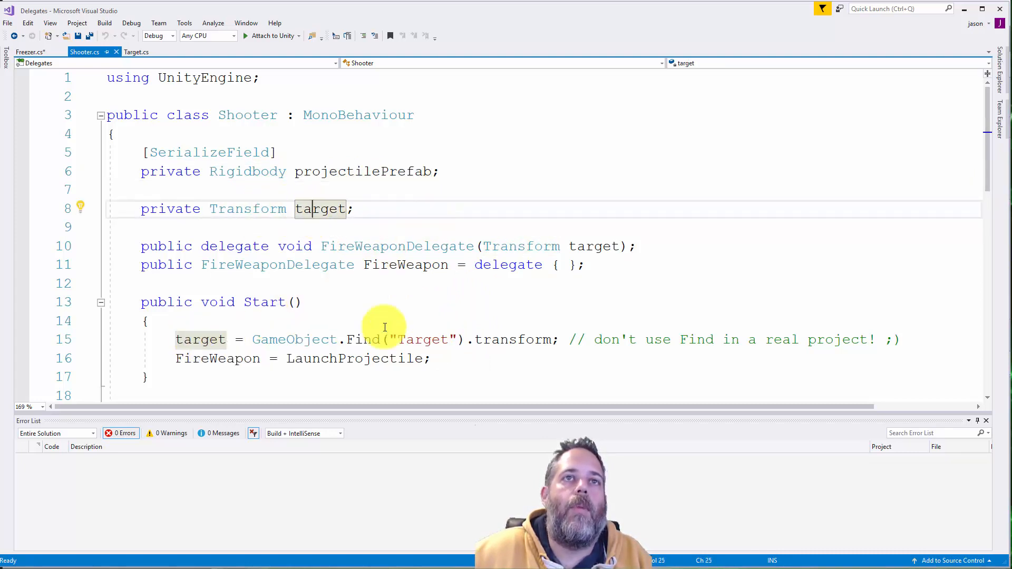
mouse_move(619, 321)
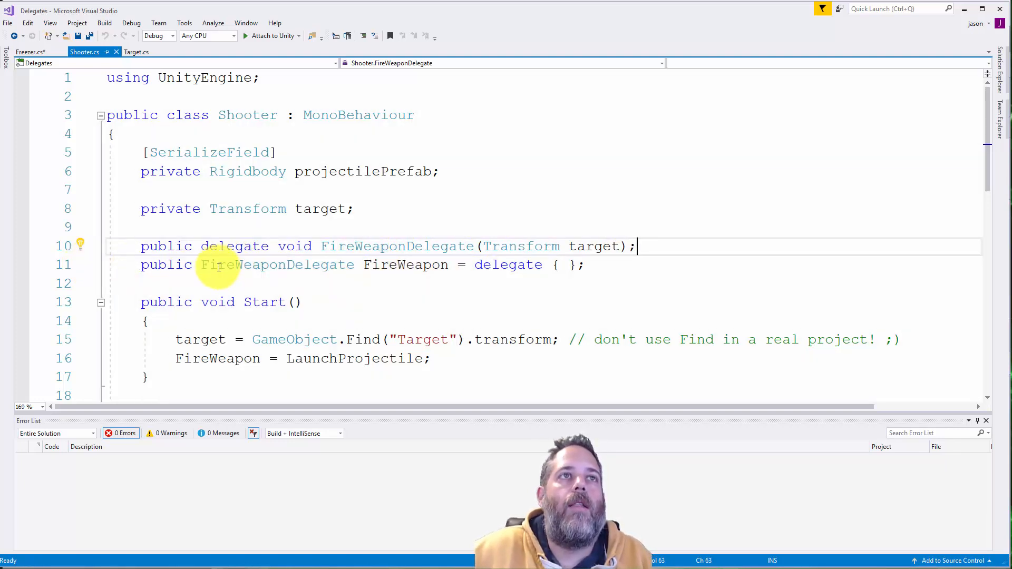
mouse_move(235, 265)
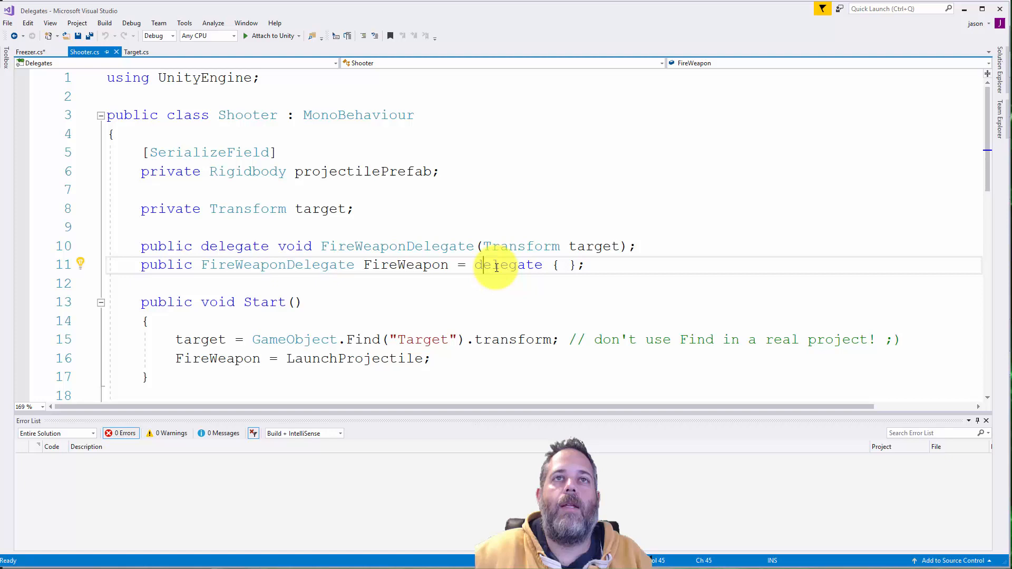
mouse_move(411, 265)
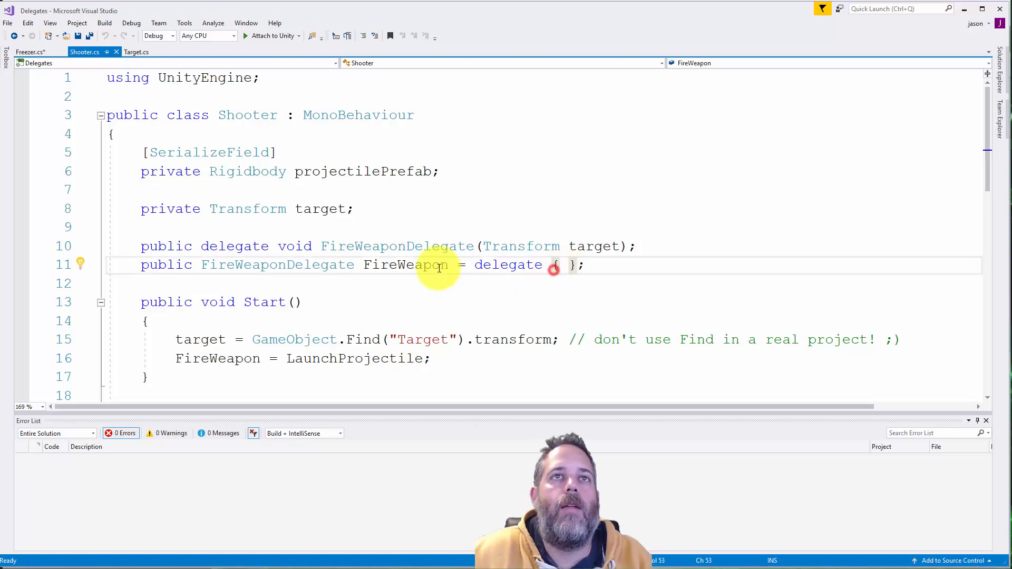
Add a semicolon right after FireWeapon on line 11, removing the trial comment marks.
type(";")
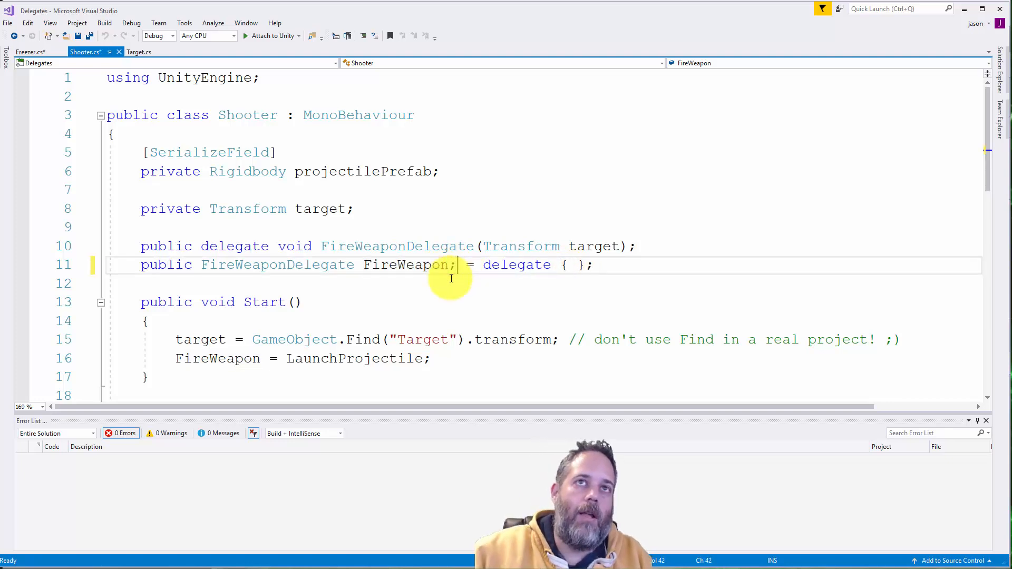
type("//")
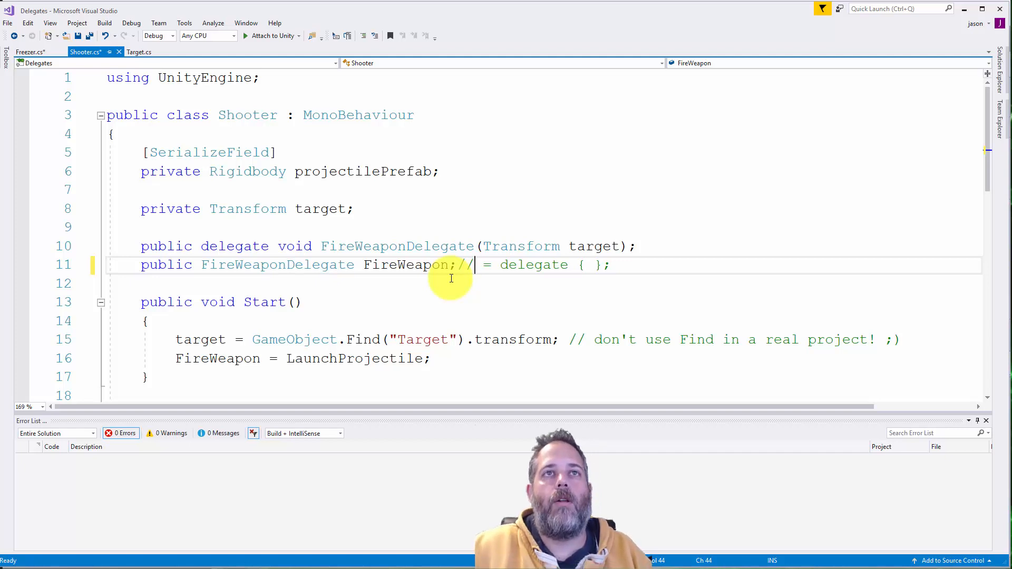
key("Backspace")
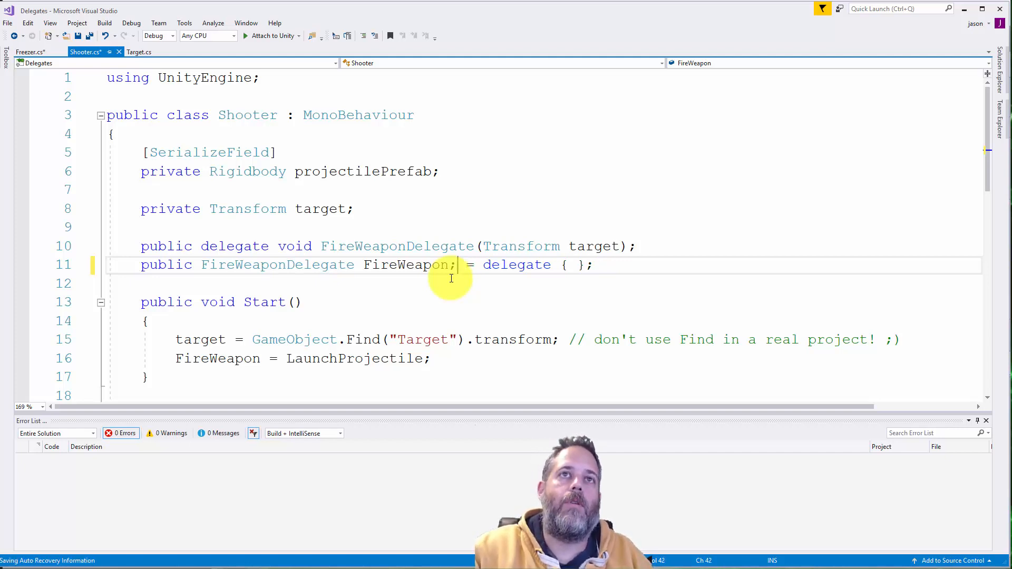
double_click(406, 265)
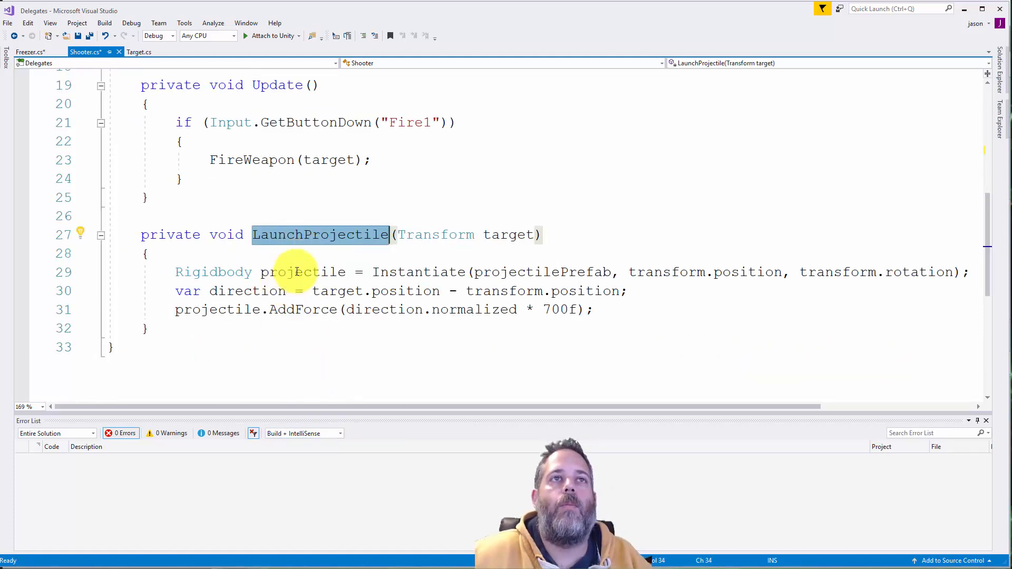
mouse_move(237, 291)
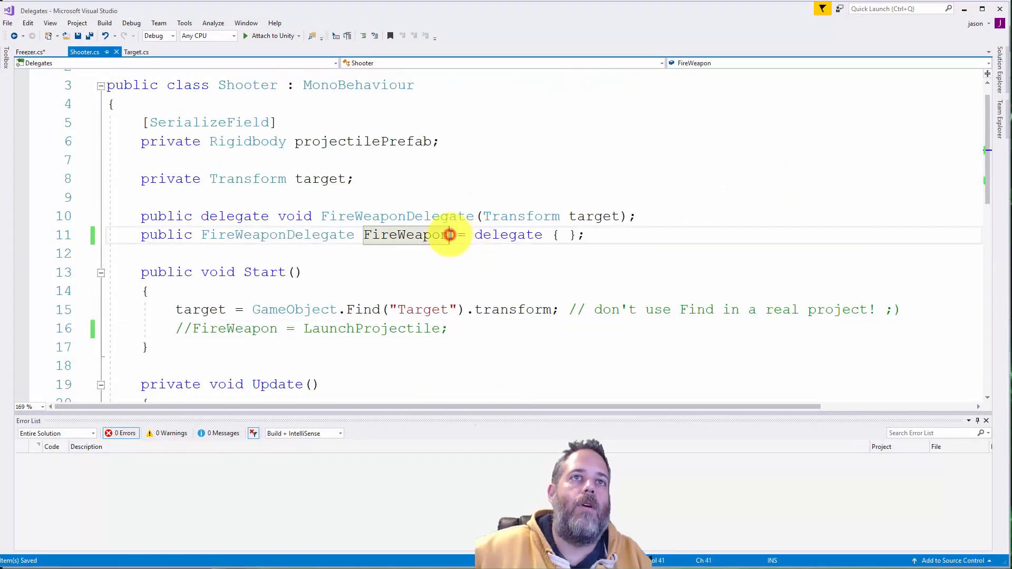
Restore FireWeapon = LaunchProjectile in Start, keeping the delegate { } default, then view Freezer.cs.
type("//")
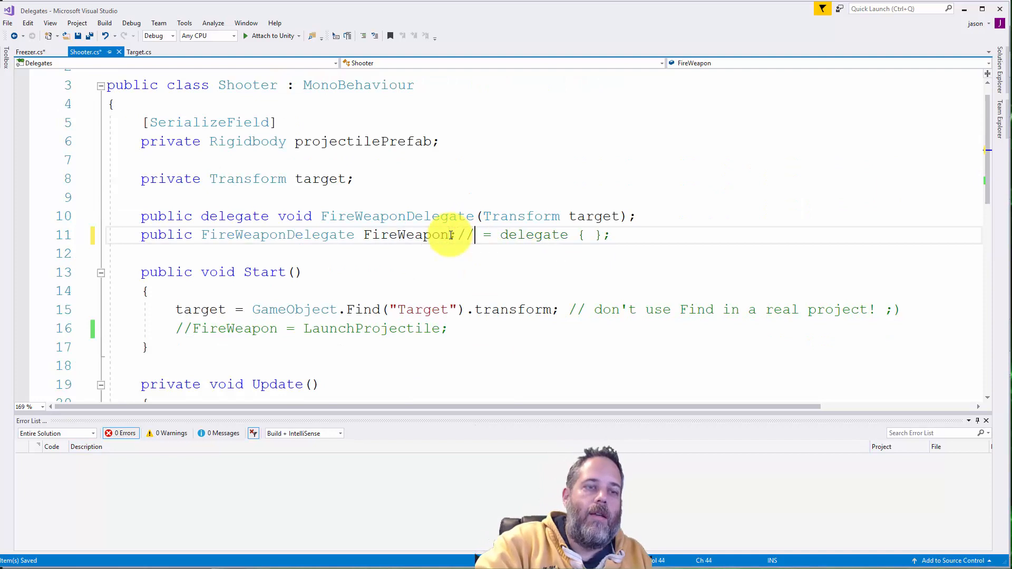
mouse_move(548, 240)
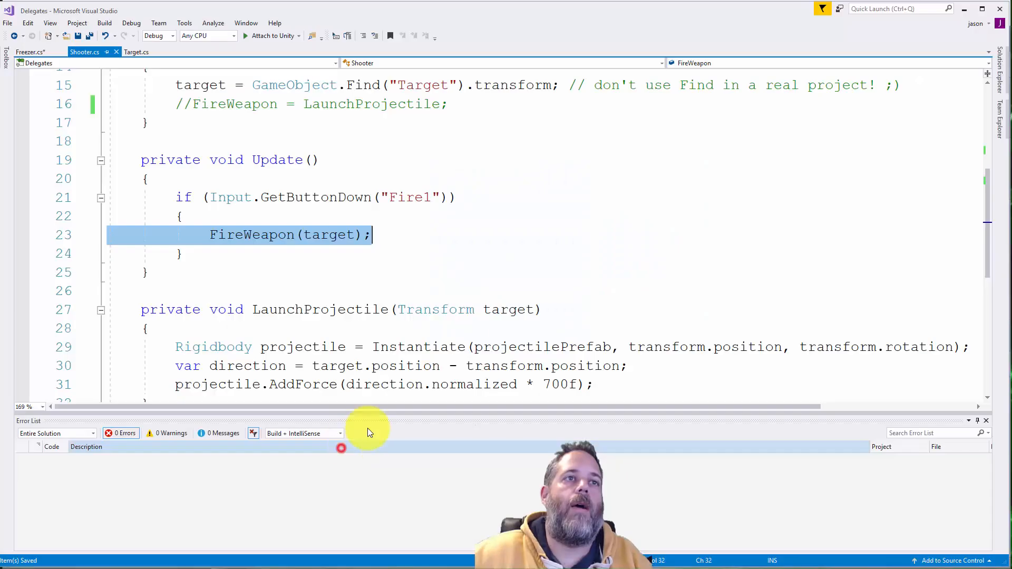
left_click(251, 235)
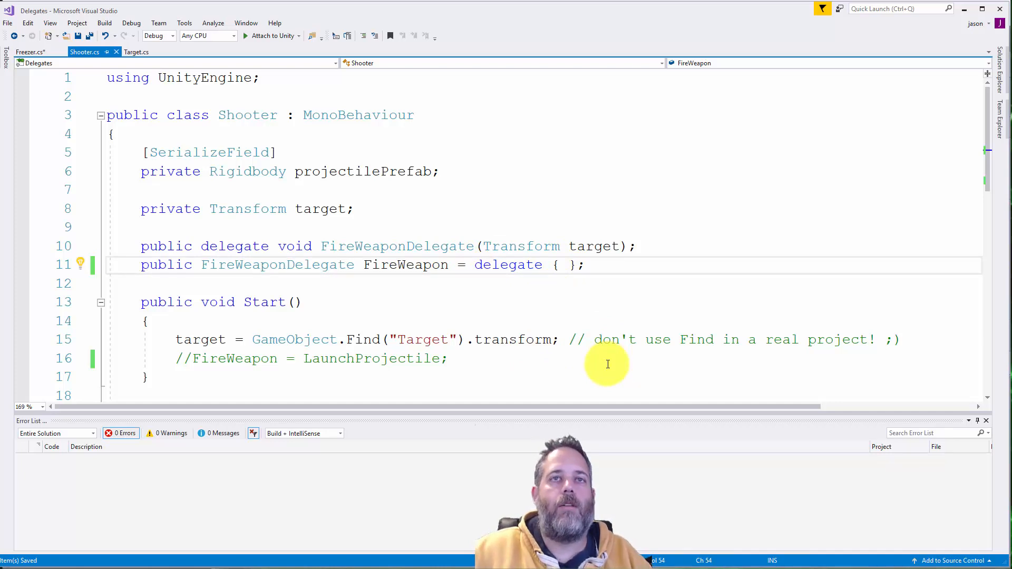
mouse_move(408, 332)
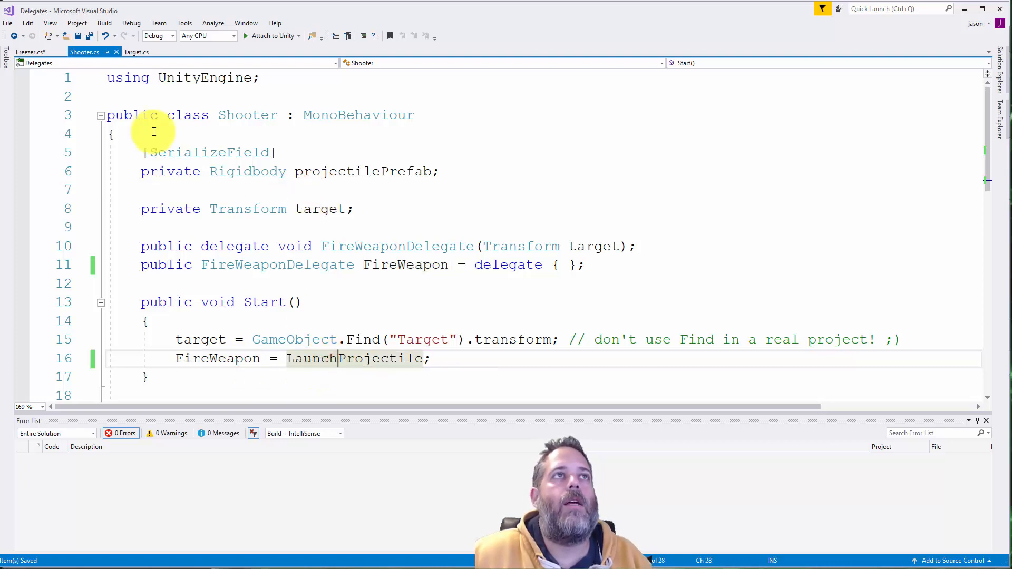
left_click(34, 52)
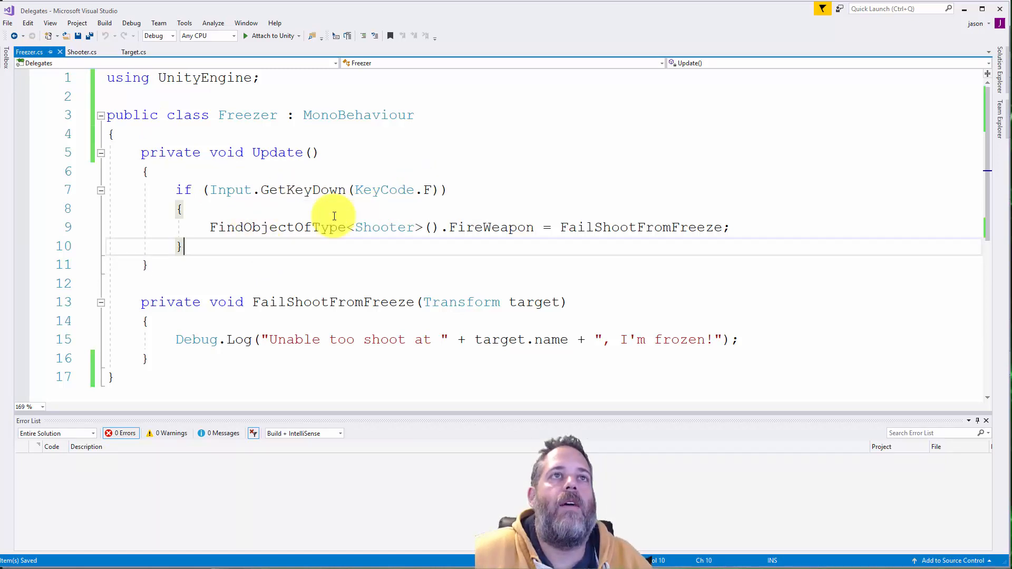
mouse_move(485, 250)
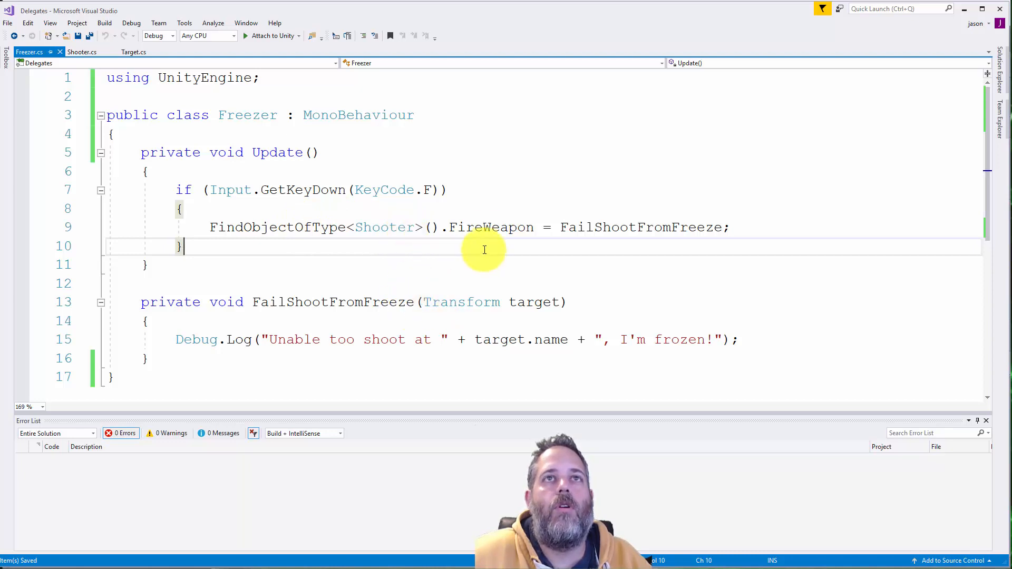
Select FireWeapon in Freezer's Update to review its FailShootFromFreeze reassignment on F.
double_click(486, 227)
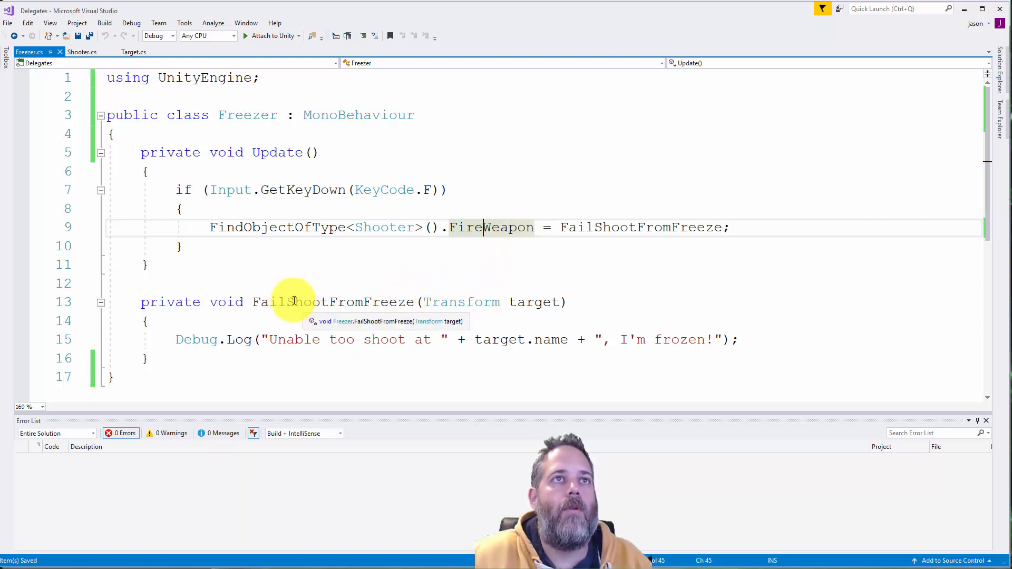
mouse_move(960, 23)
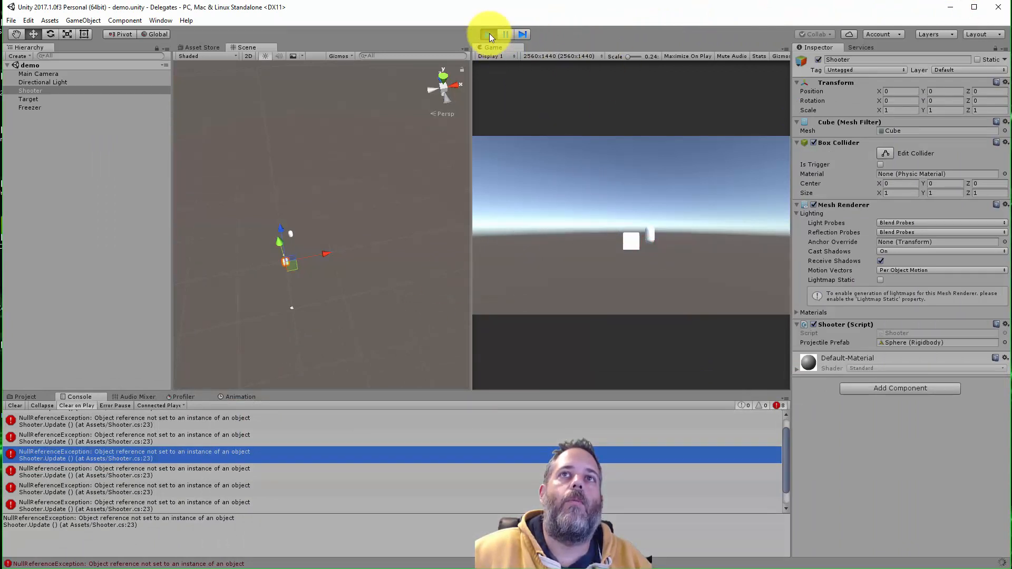
Stop and restart play mode while watching Shooter.Update NullReferenceException errors in the Console.
left_click(489, 34)
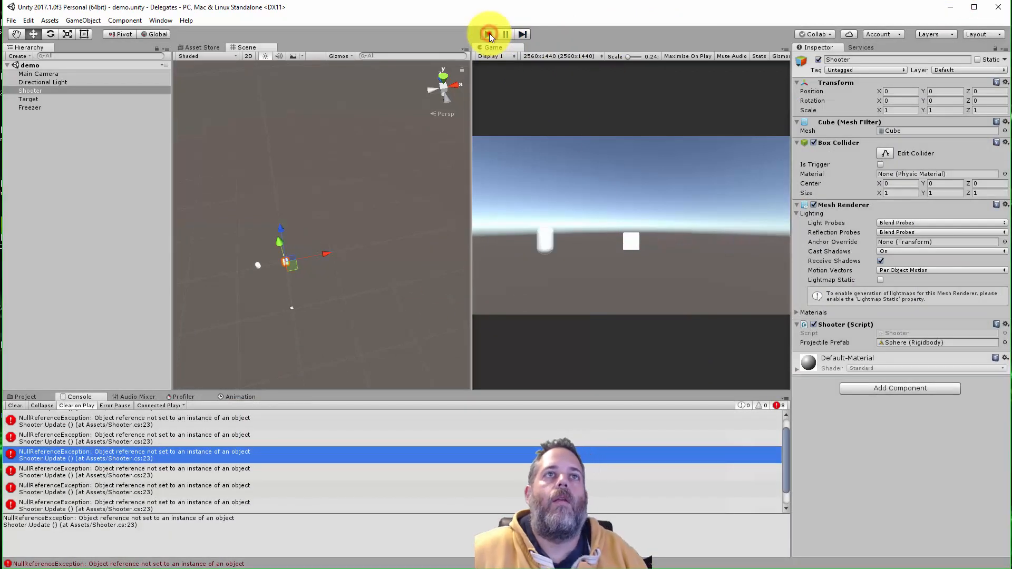
left_click(488, 33)
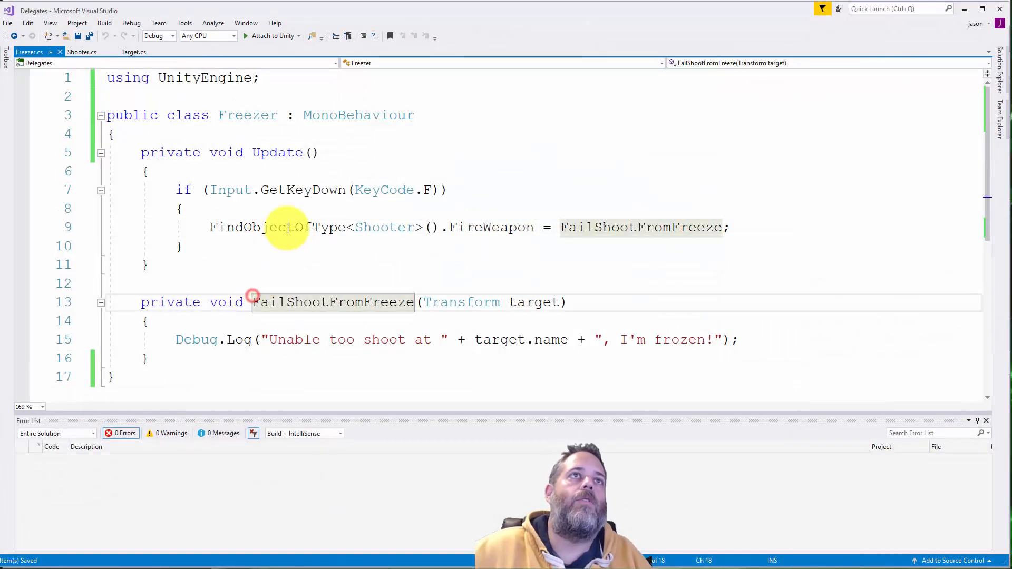
Replace FireWeaponDelegate with Action<Transform> and add 'using System;' via the quick fix.
left_click(83, 52)
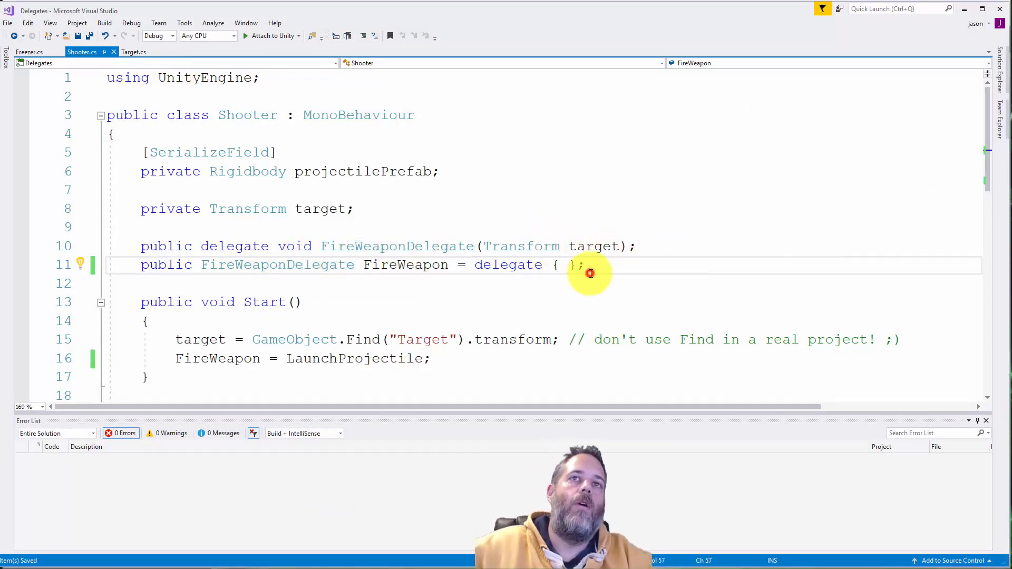
double_click(277, 265)
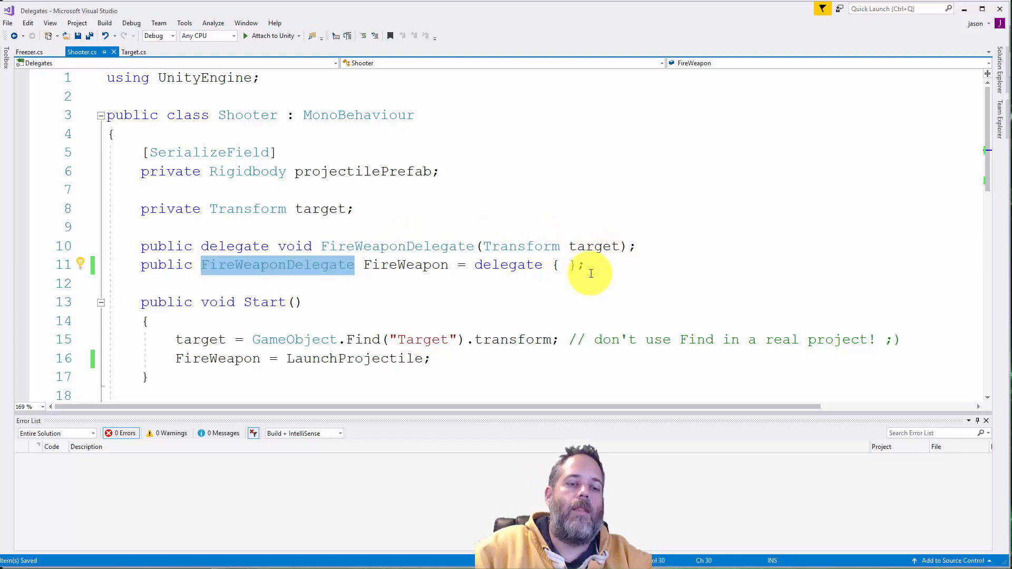
type("A")
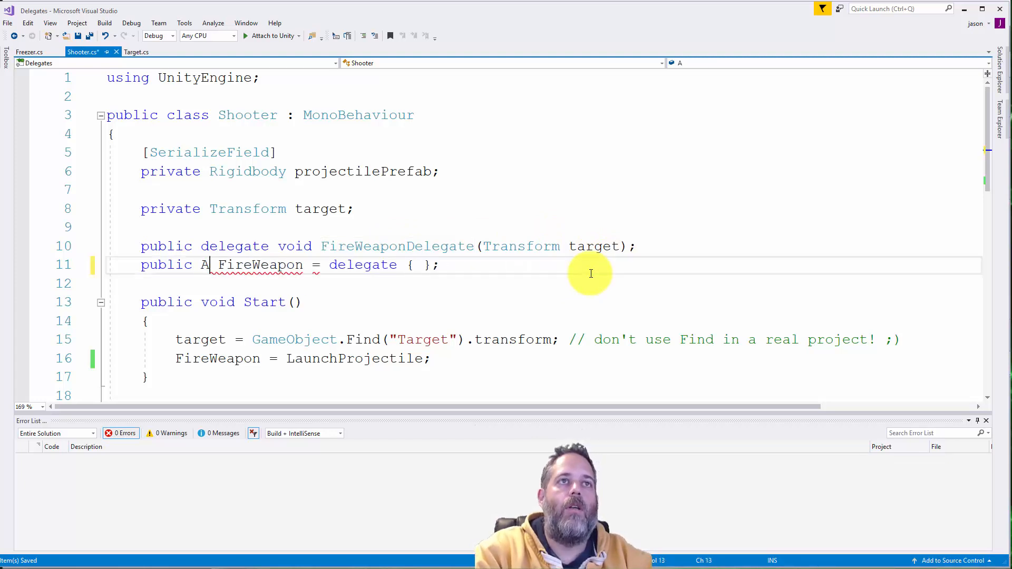
type("ction")
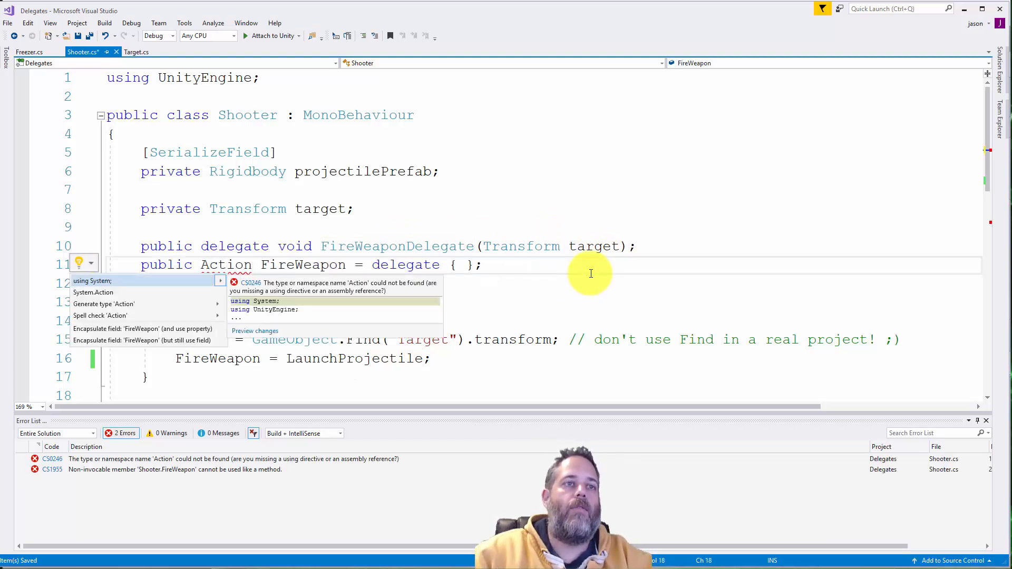
left_click(76, 281)
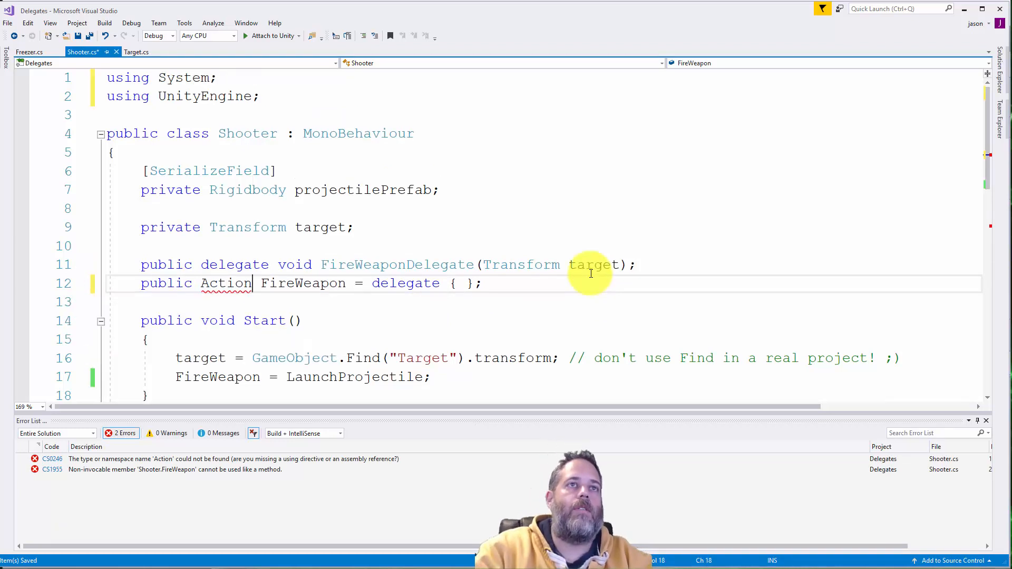
type("<Tra")
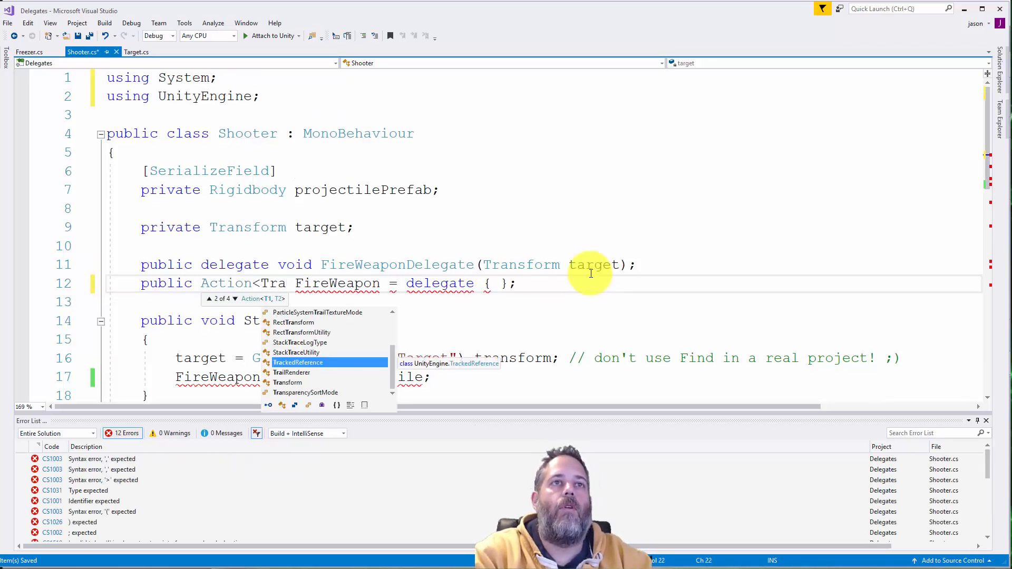
type("sform>")
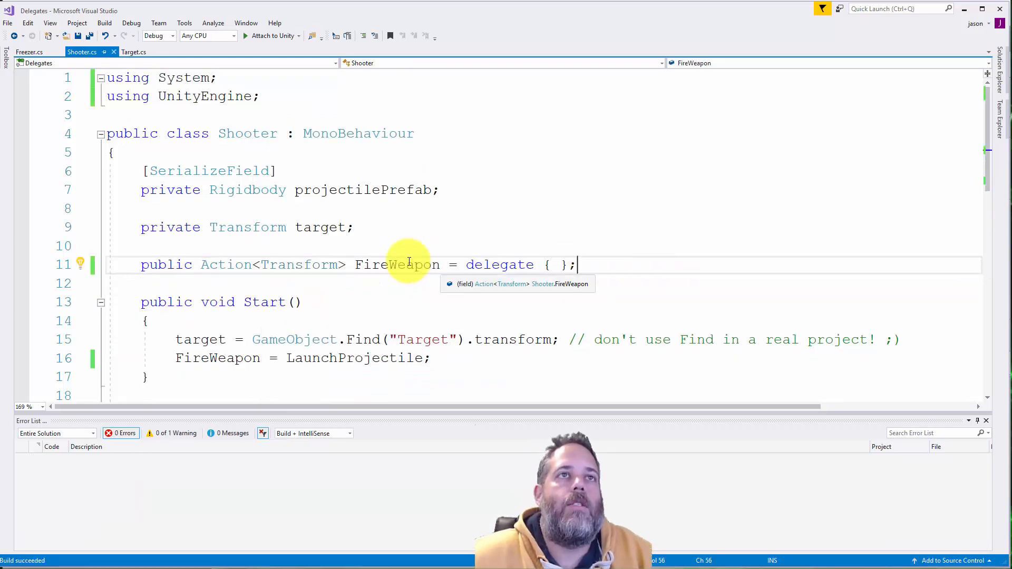
mouse_move(392, 264)
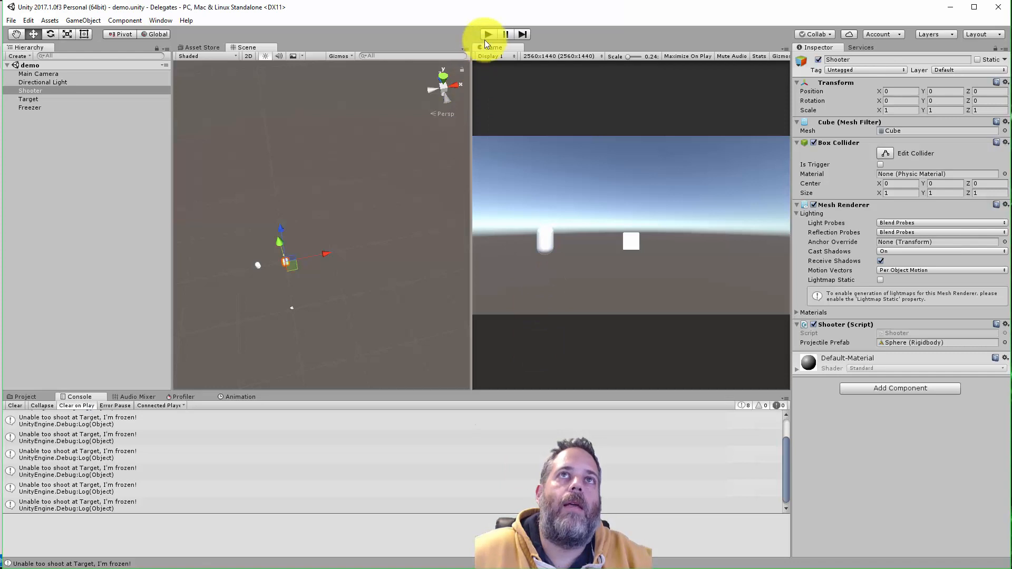
Enter play mode to run the demo scene with the Action-based Shooter script.
left_click(489, 34)
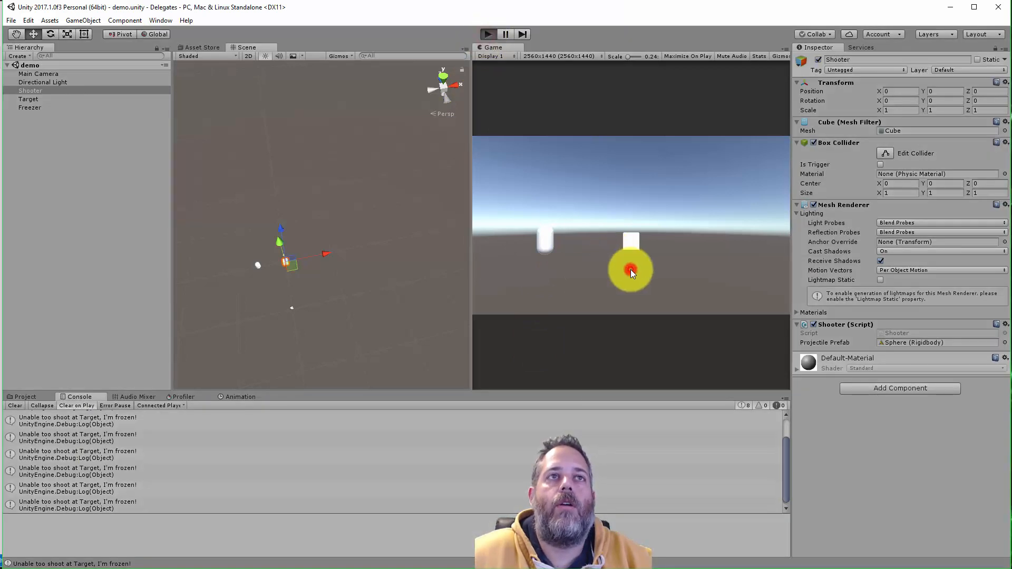